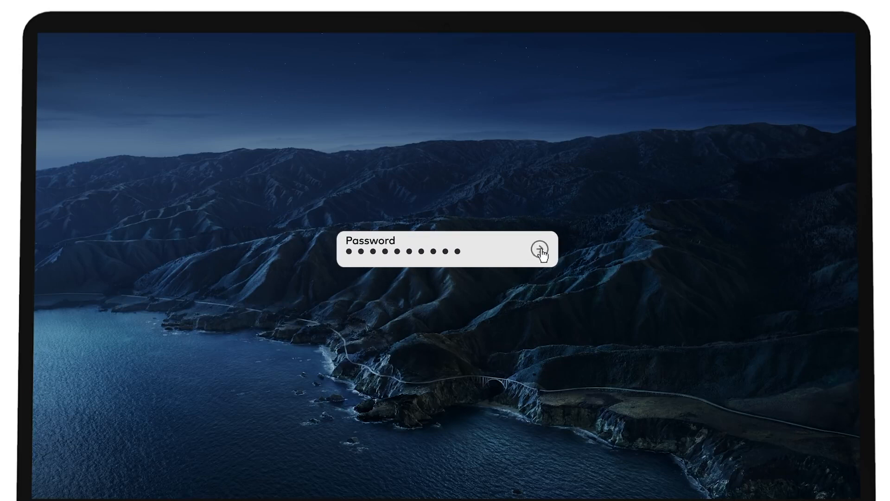
Enter a password into the Password field of the macOS login screen
left_click(539, 250)
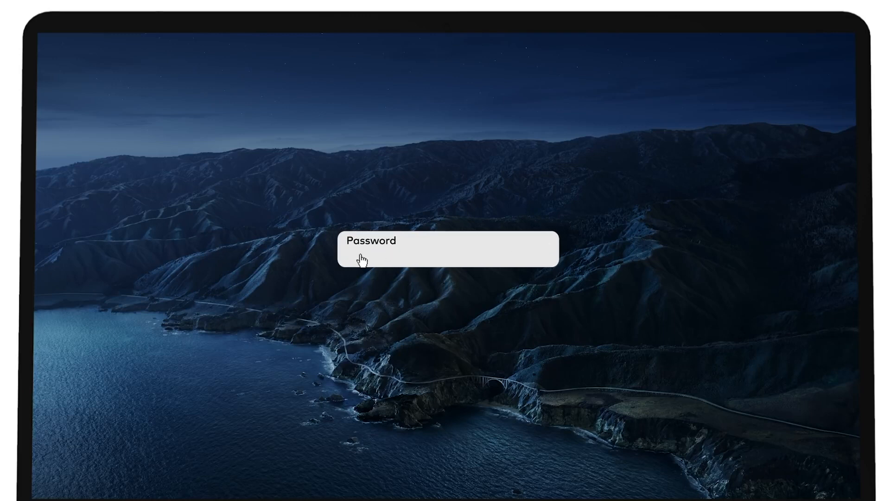
mouse_move(446, 257)
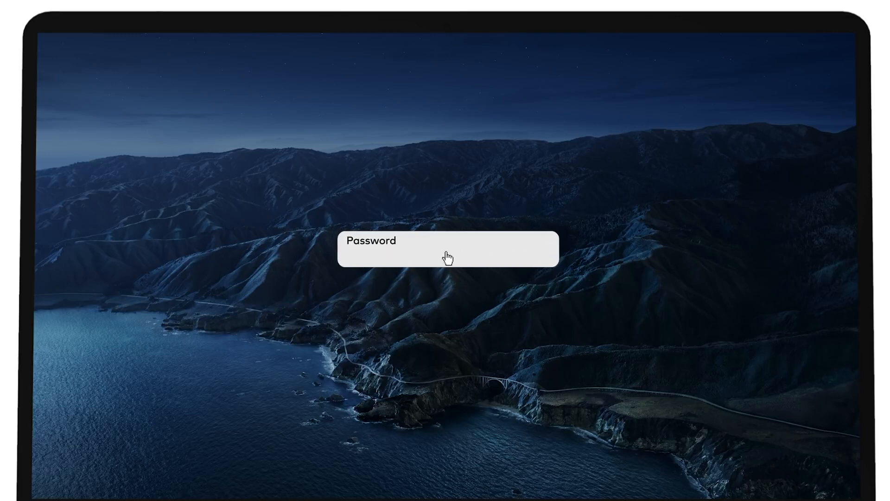
type("password")
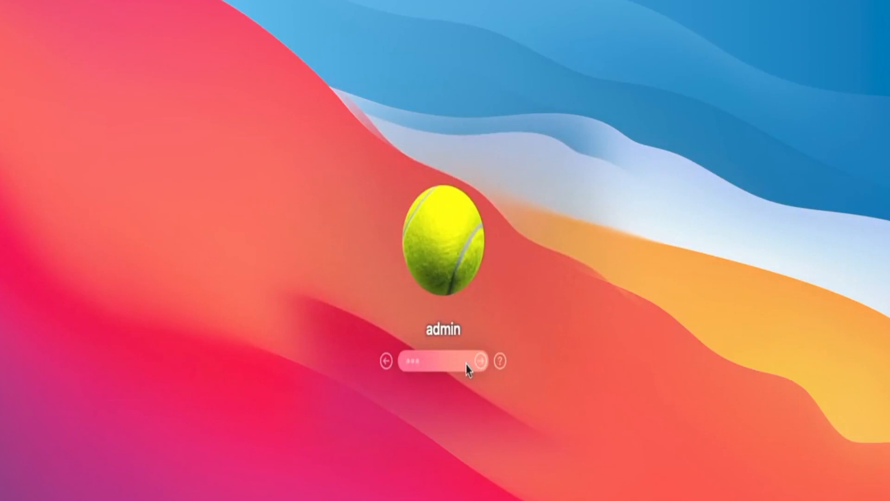
Attempt to sign in as the admin account to reveal the password-reset option
left_click(499, 362)
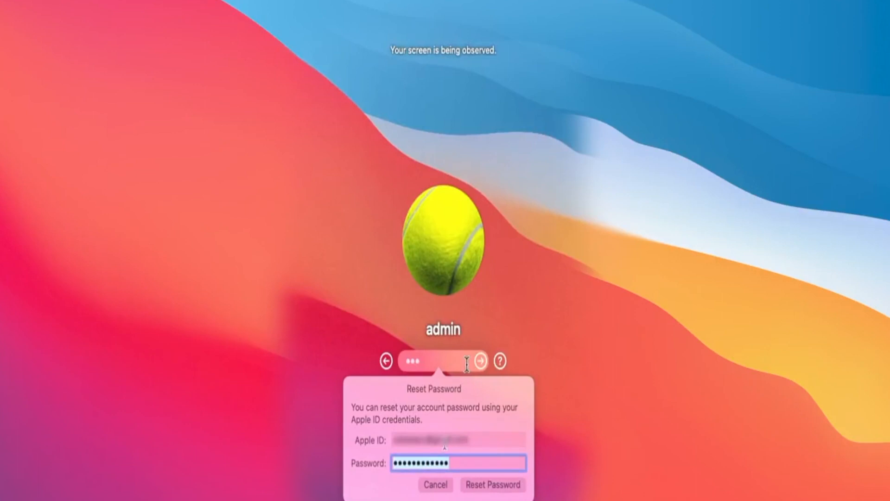
Submit the Apple ID credentials to reset the admin account password
left_click(435, 484)
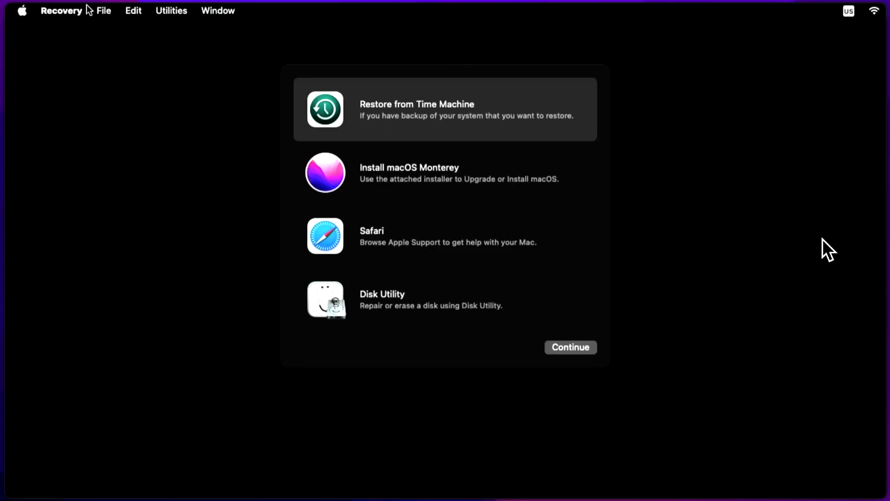
Launch Terminal from the Recovery Utilities menu
left_click(171, 10)
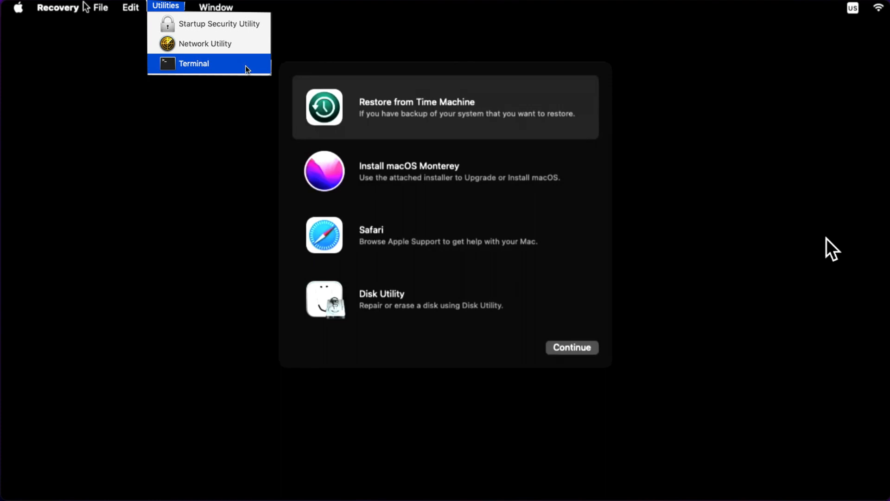
left_click(193, 63)
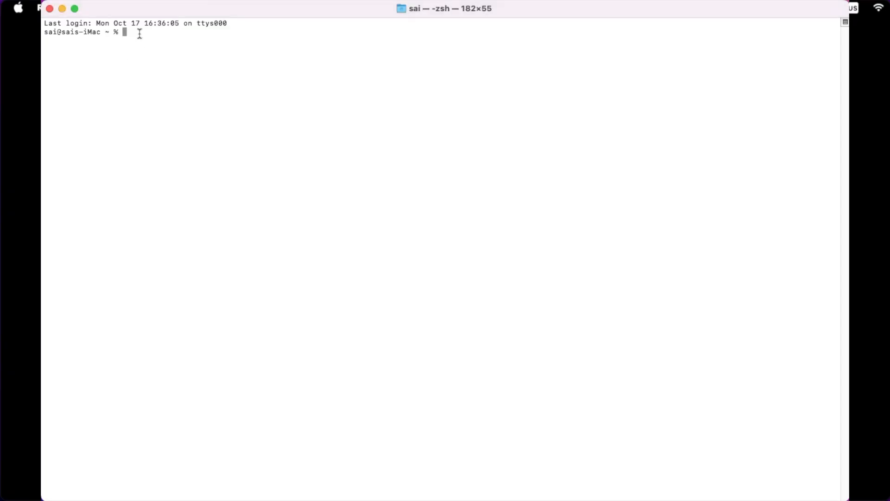
Run the resetpassword command to bring up the Reset Password assistant
type("Reset Password")
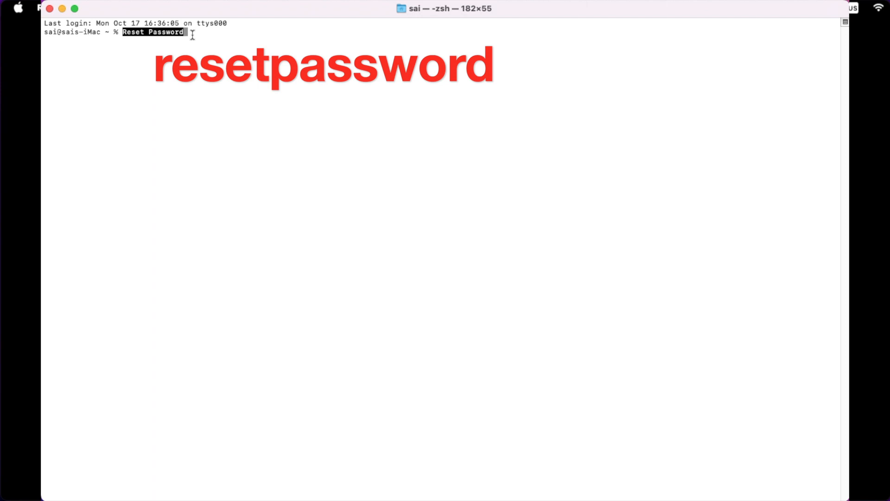
key("Return")
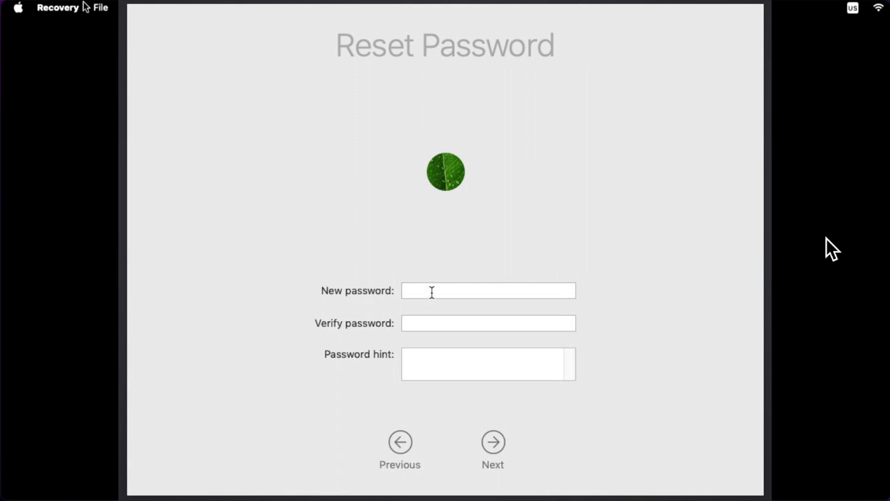
Set the new account password and restart the Mac into the desktop
left_click(492, 441)
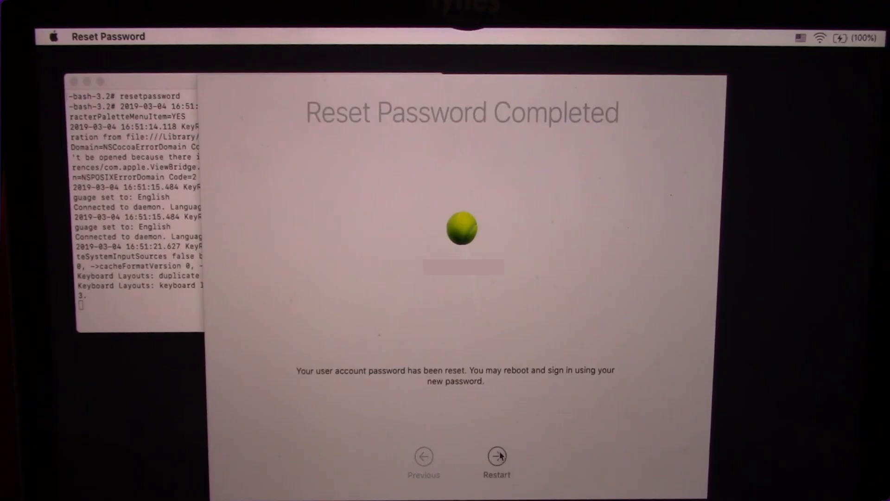
left_click(497, 456)
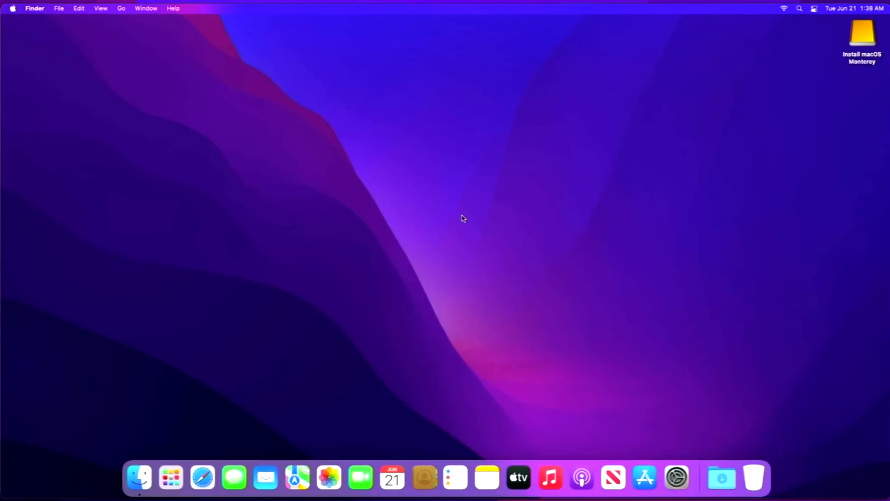
mouse_move(565, 189)
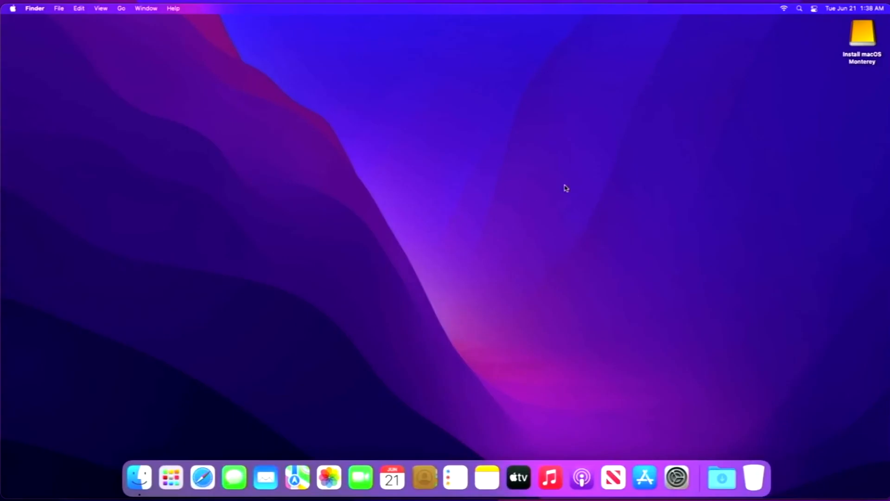